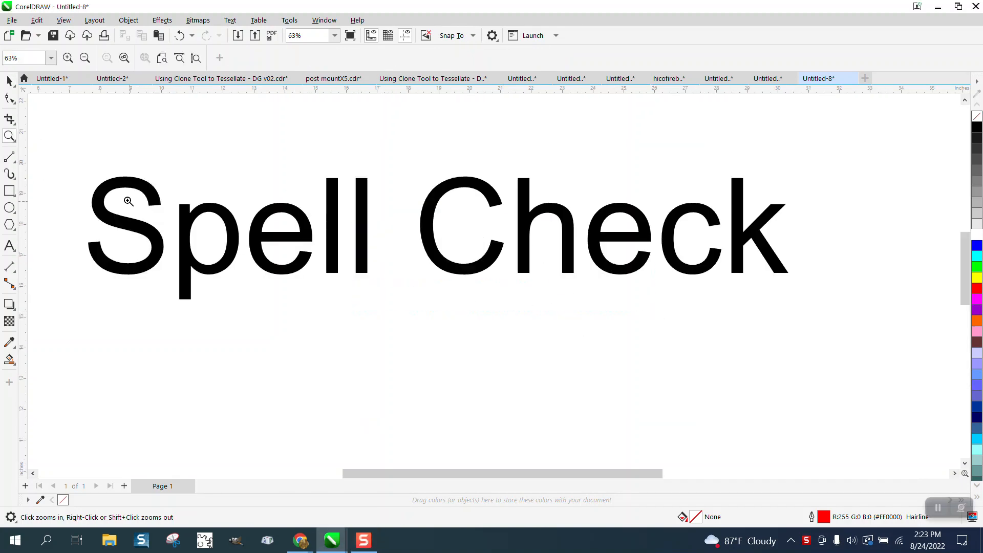
Select the large 'Spell Check' title and place a text insertion point below it.
left_click(10, 80)
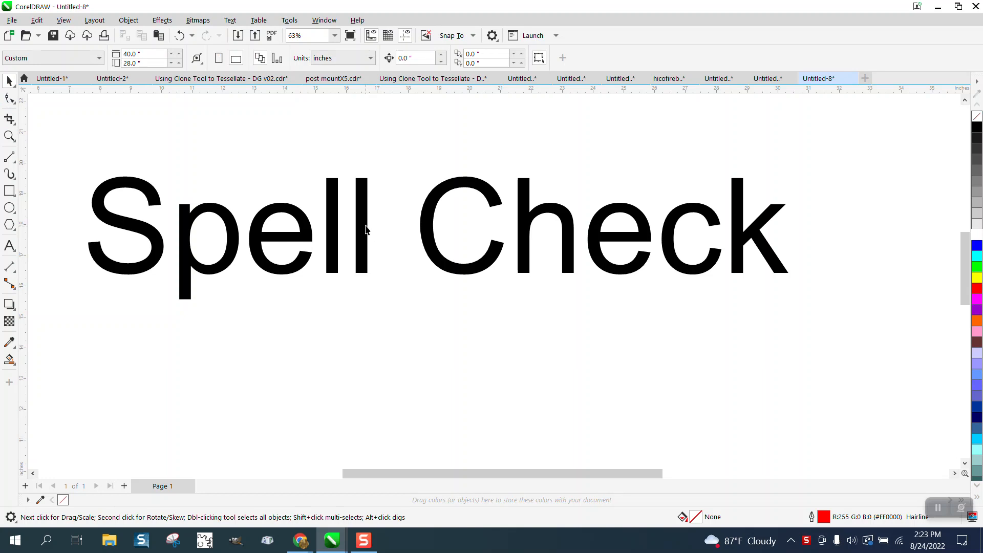
left_click(364, 230)
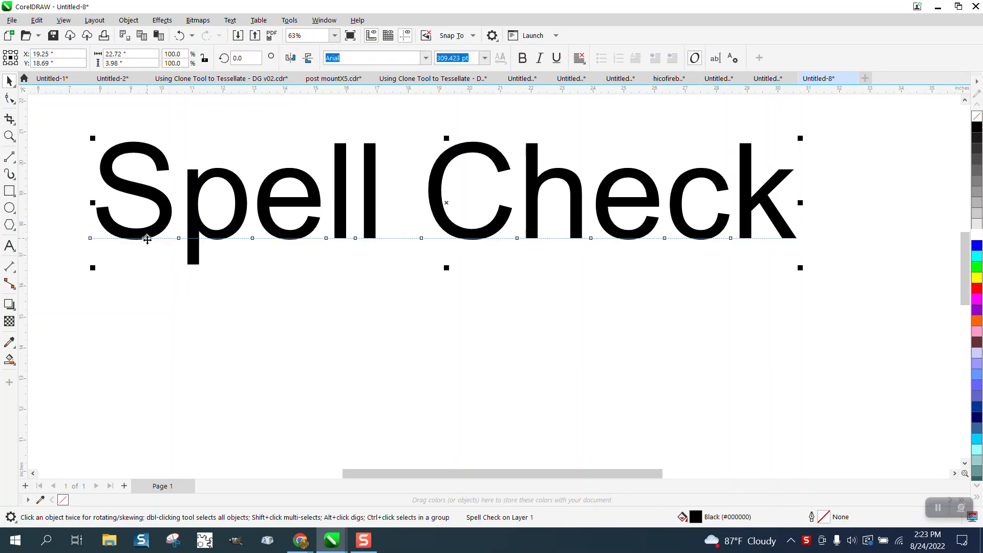
left_click(9, 246)
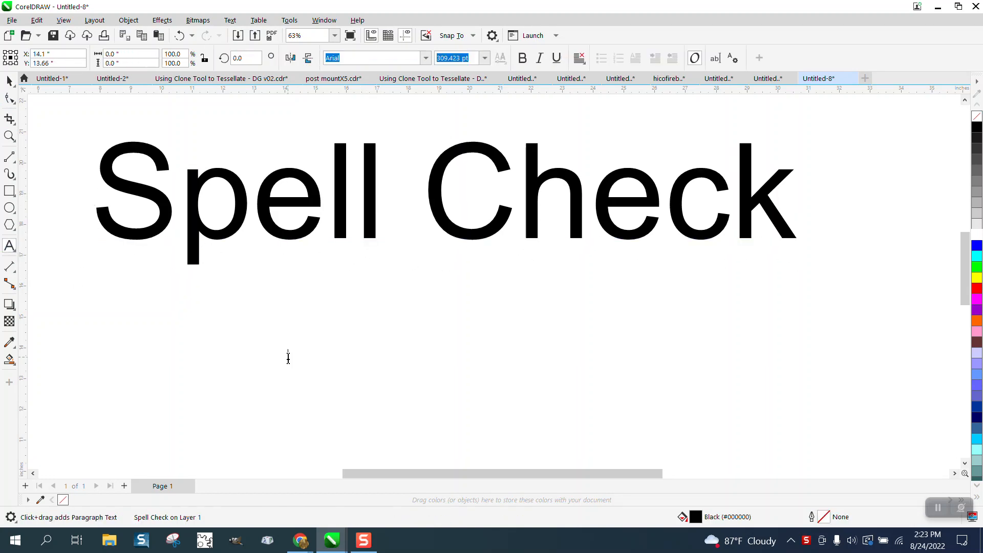
left_click(289, 358)
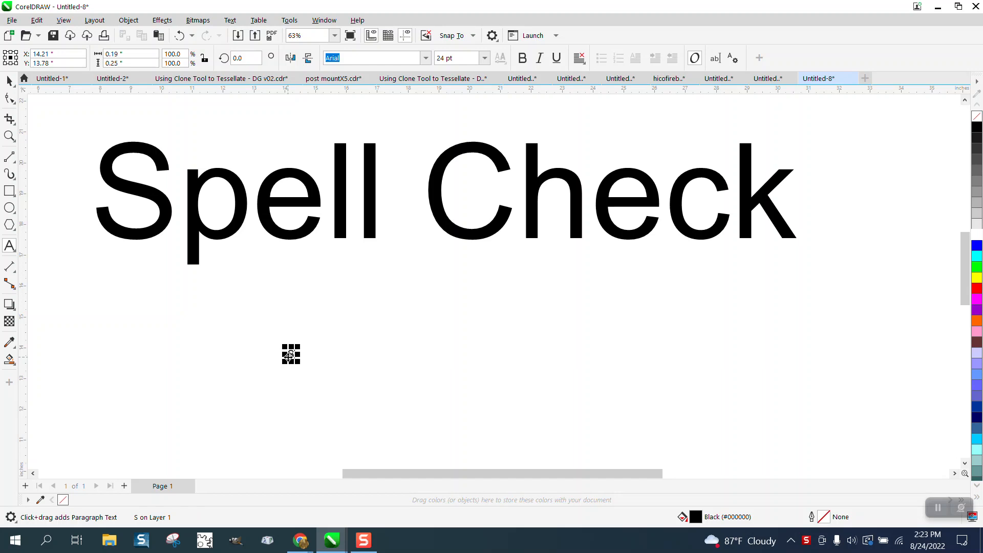
Enter the smaller text 'Spell Chjeck' at about 75.5 pt, its misspelling underlined in red.
type("Spell Chjeck")
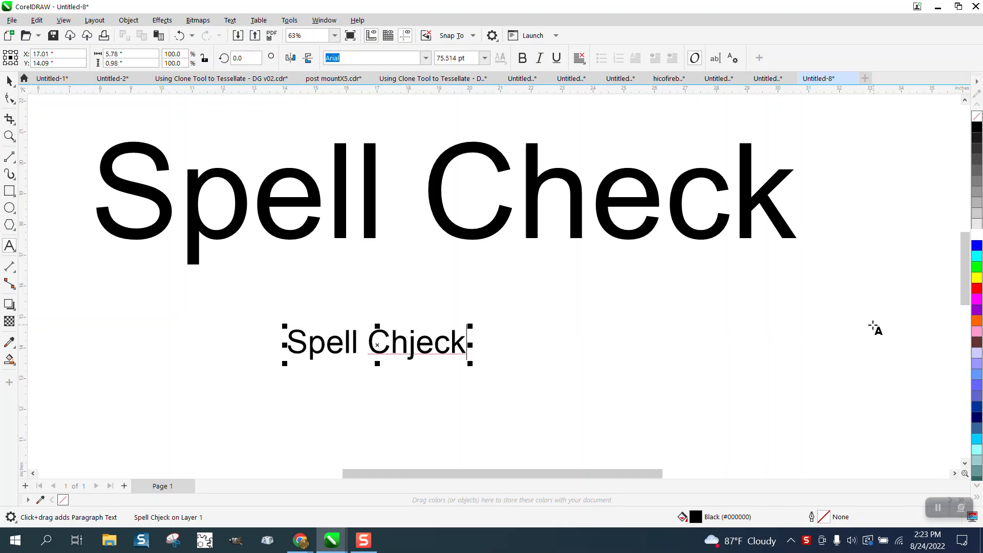
mouse_move(9, 118)
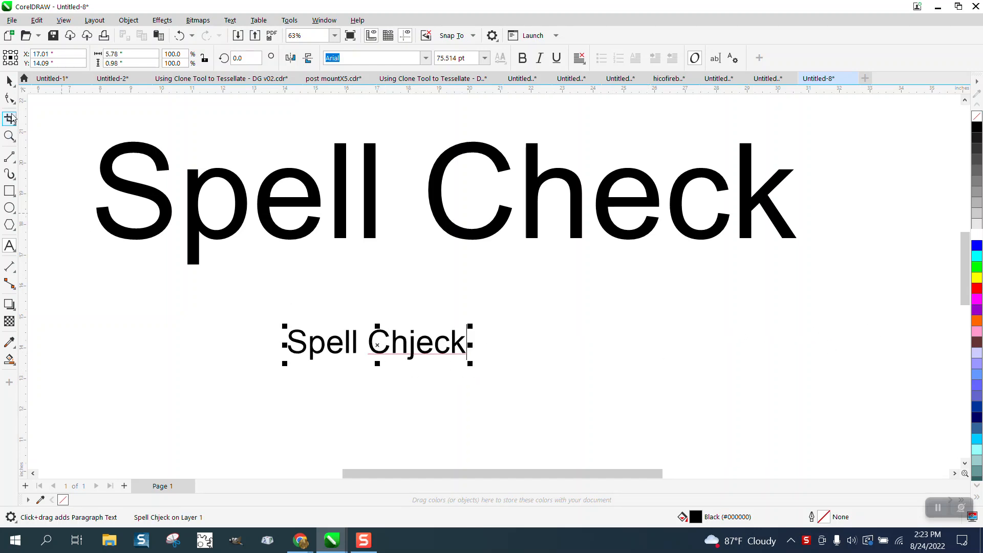
left_click(9, 81)
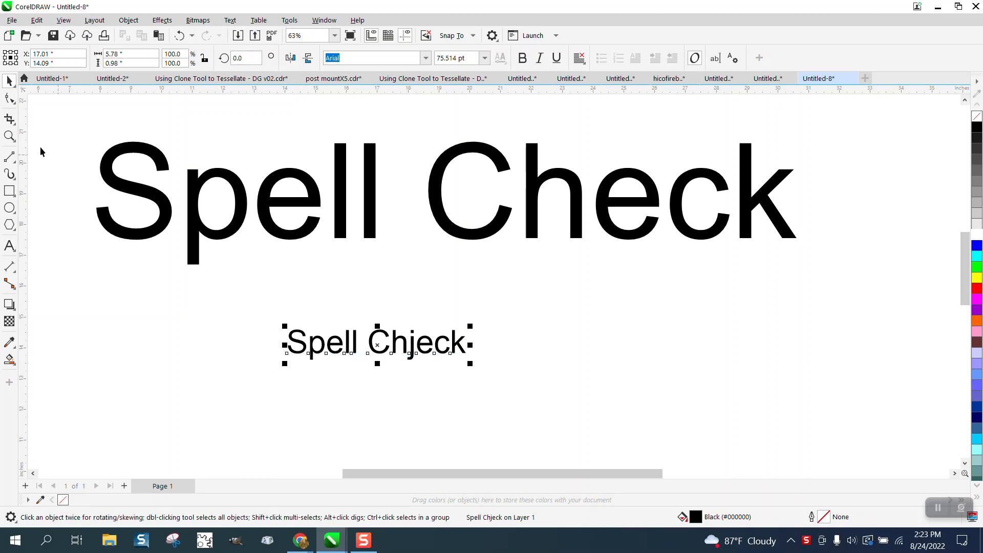
mouse_move(10, 137)
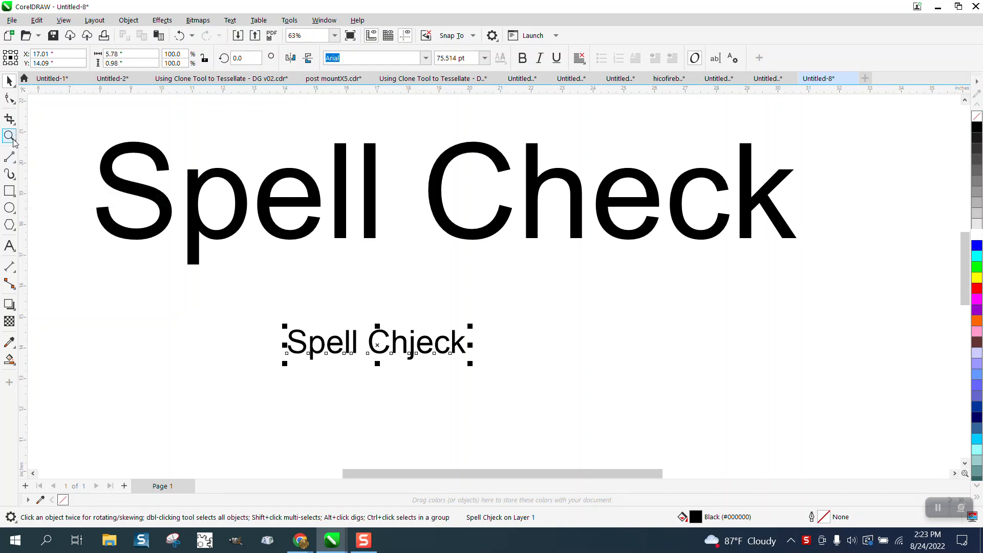
left_click(10, 245)
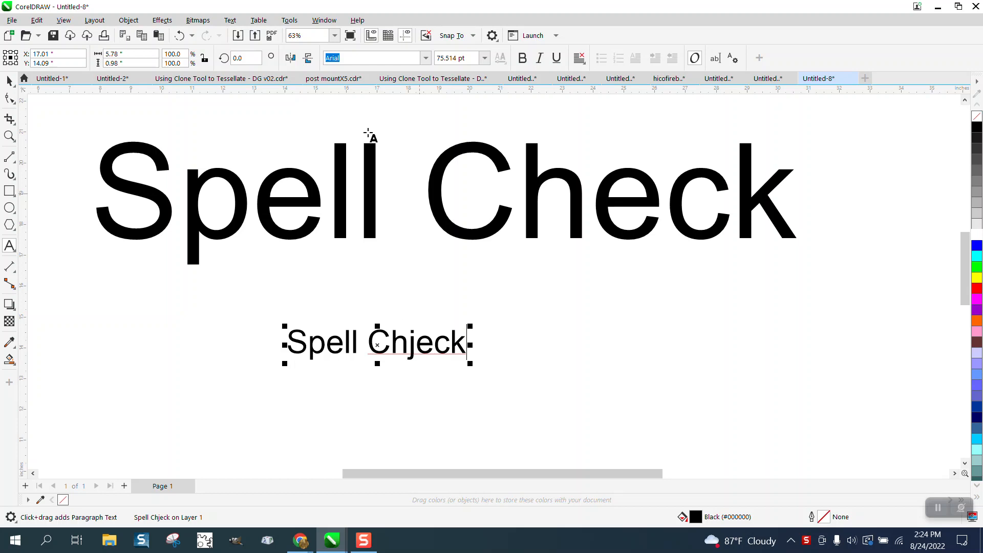
Set the Spelling option to show errors in all text frames and confirm.
left_click(288, 20)
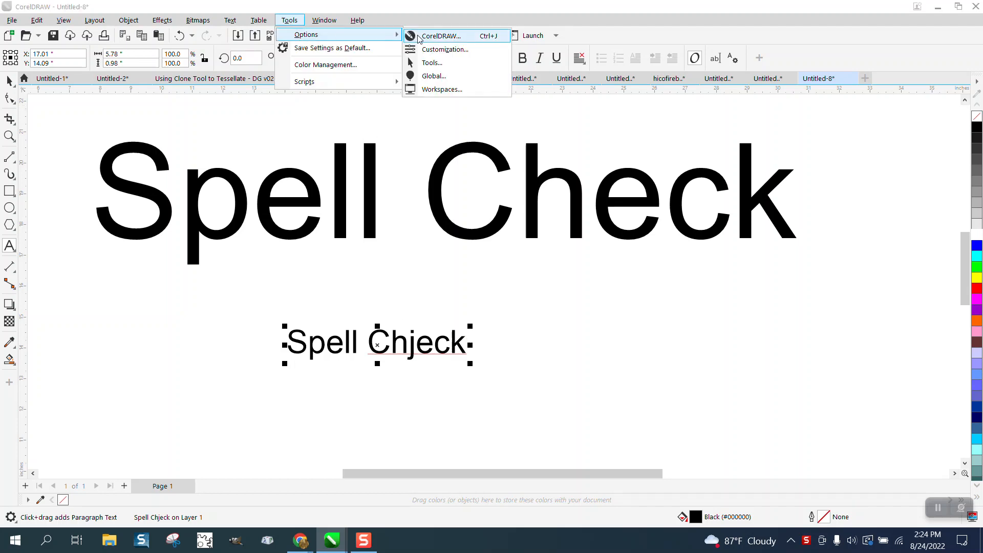
left_click(442, 36)
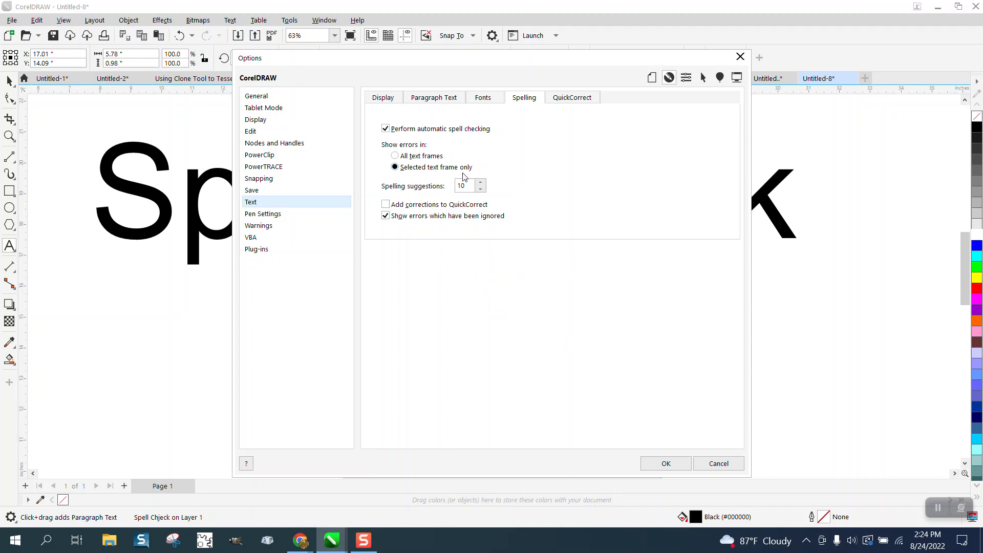
left_click(395, 156)
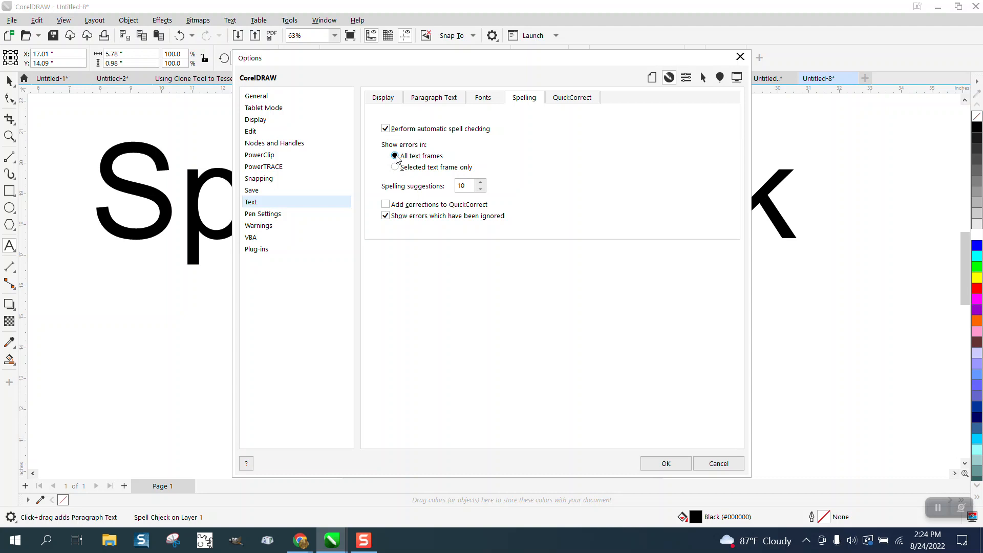
left_click(665, 463)
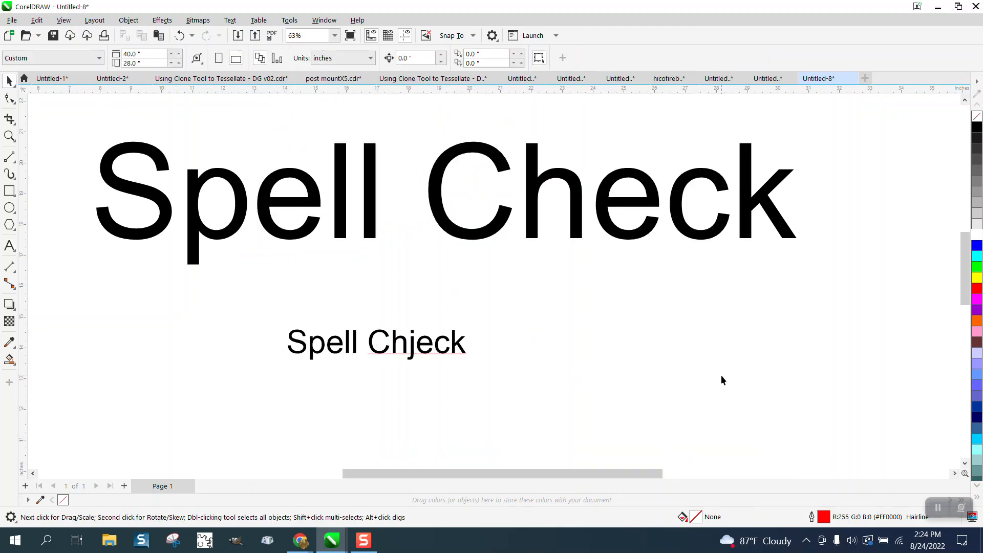
Run Spell Check on the small text so 'Chjeck' becomes 'Check'.
left_click(376, 343)
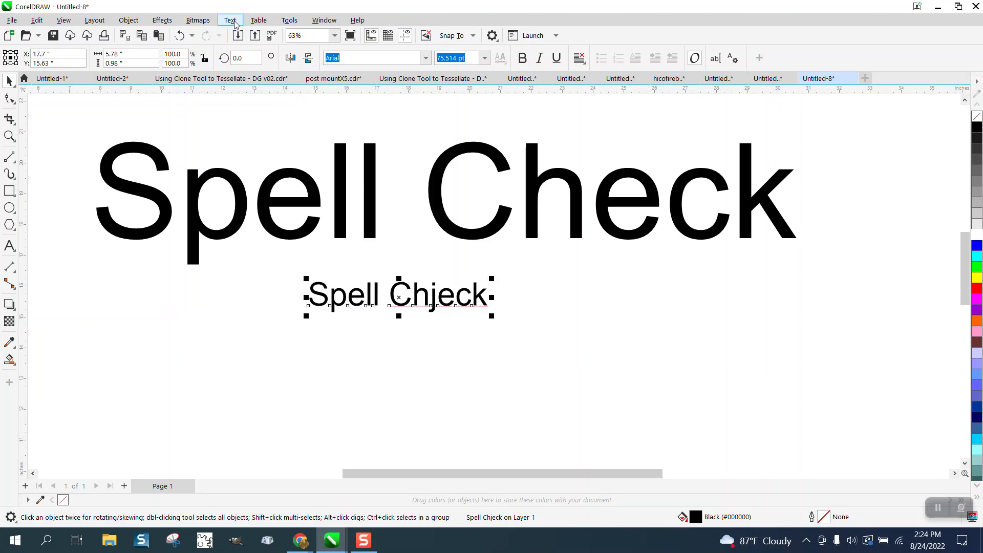
left_click(230, 20)
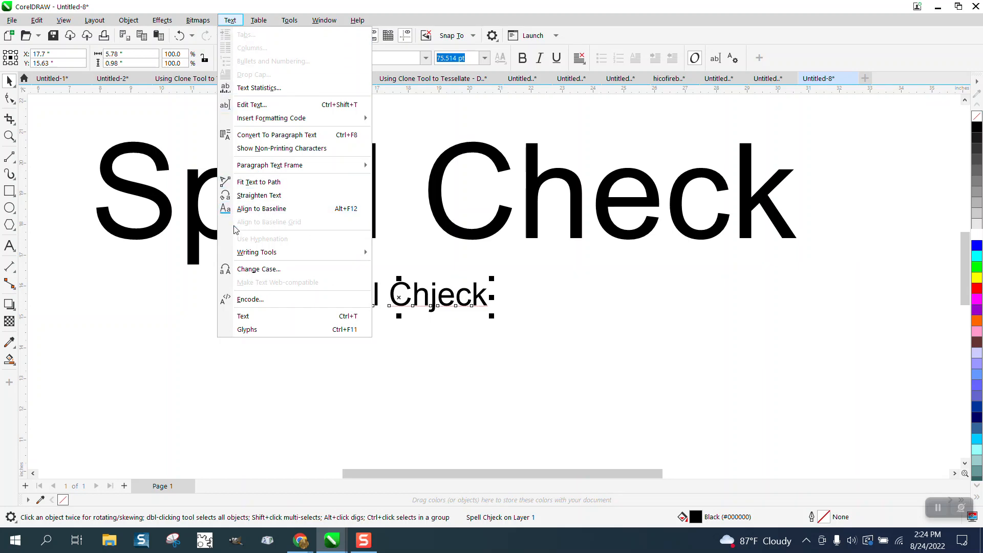
mouse_move(257, 252)
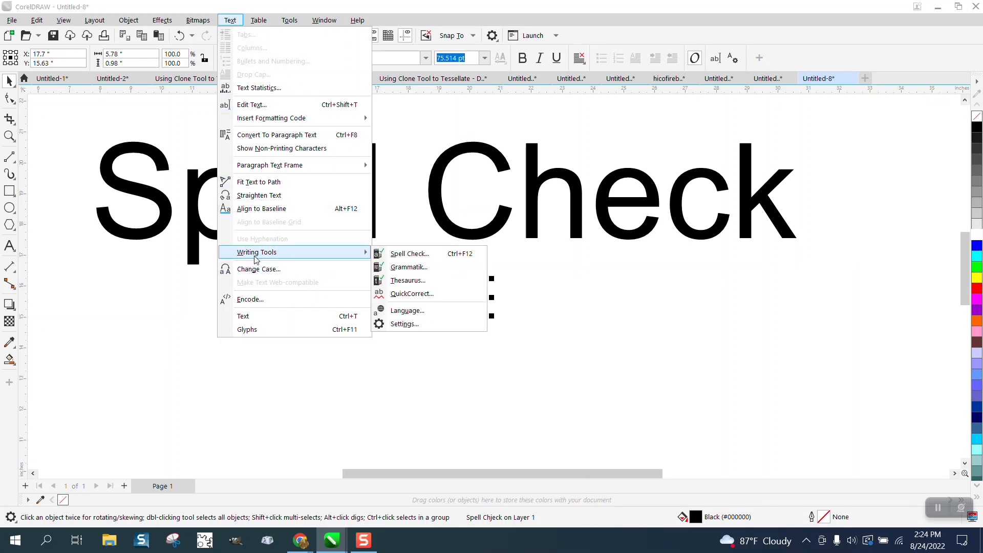
left_click(411, 254)
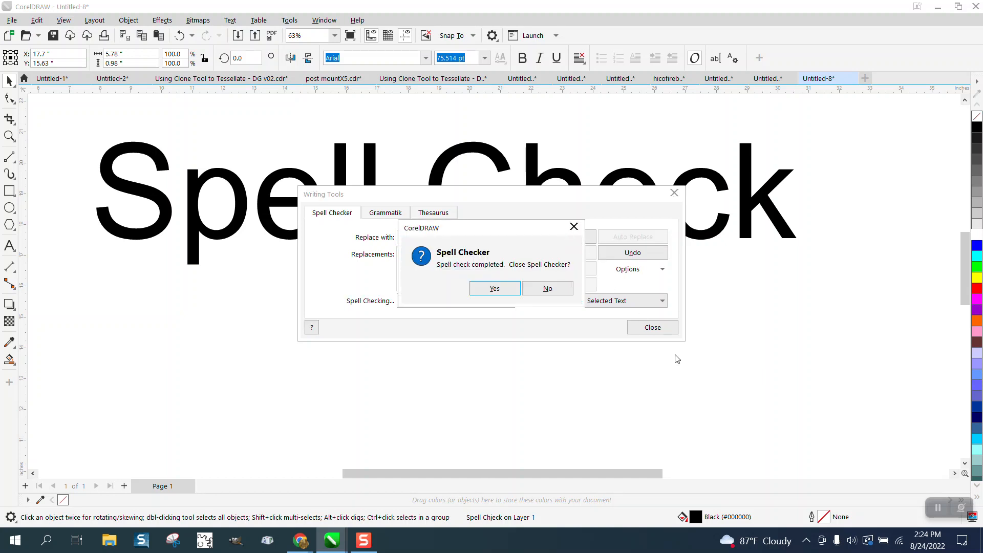
left_click(494, 288)
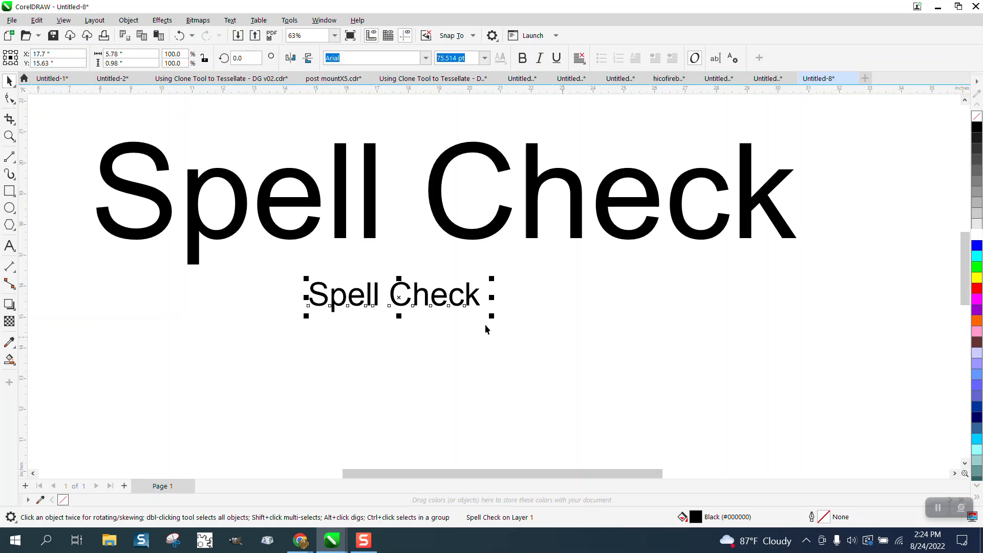
mouse_move(324, 20)
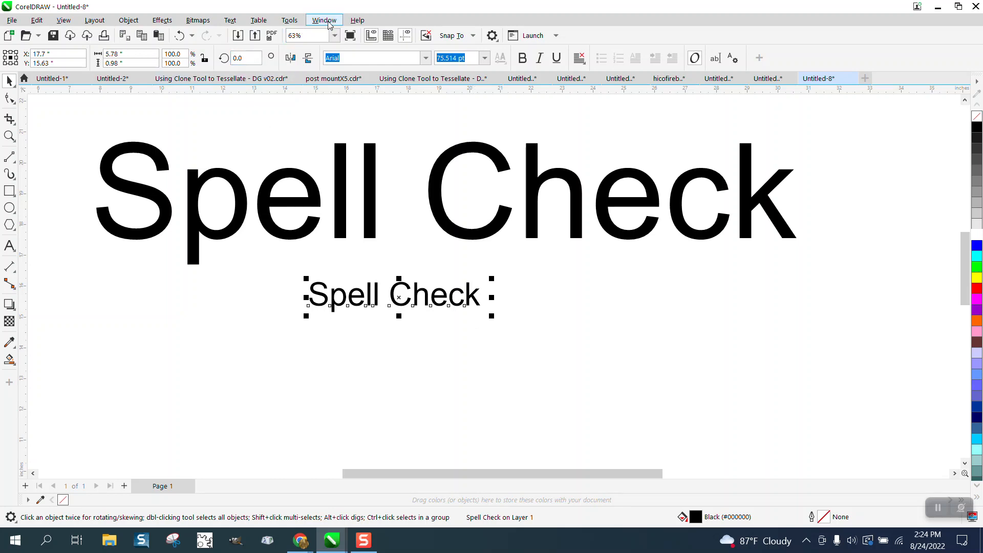
Set the Spelling option to 'Selected text frame only' and confirm.
left_click(289, 20)
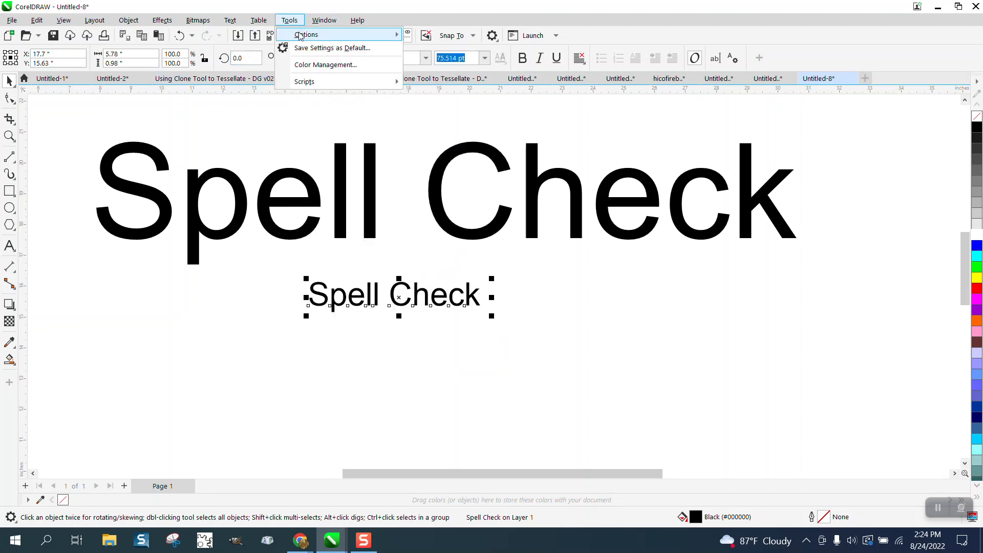
left_click(306, 34)
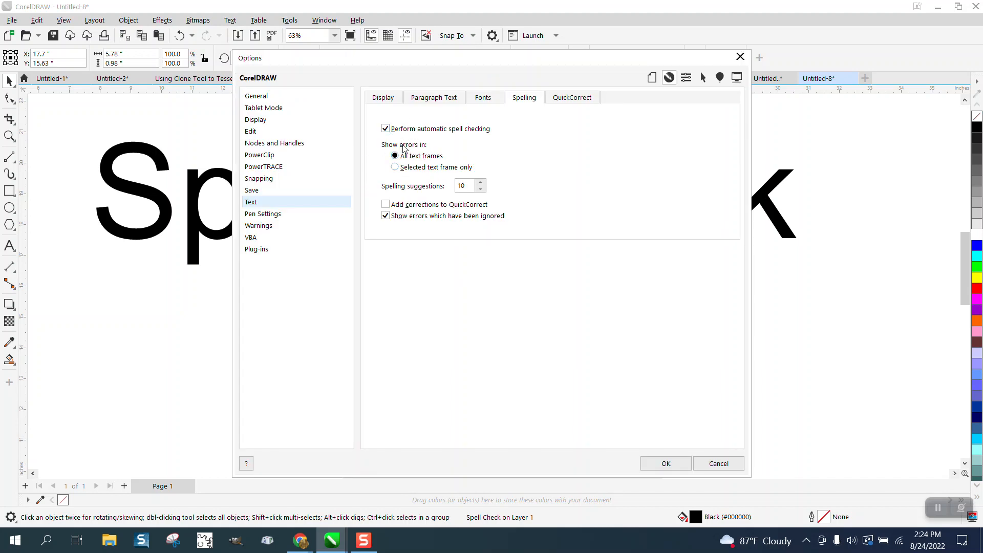
mouse_move(471, 163)
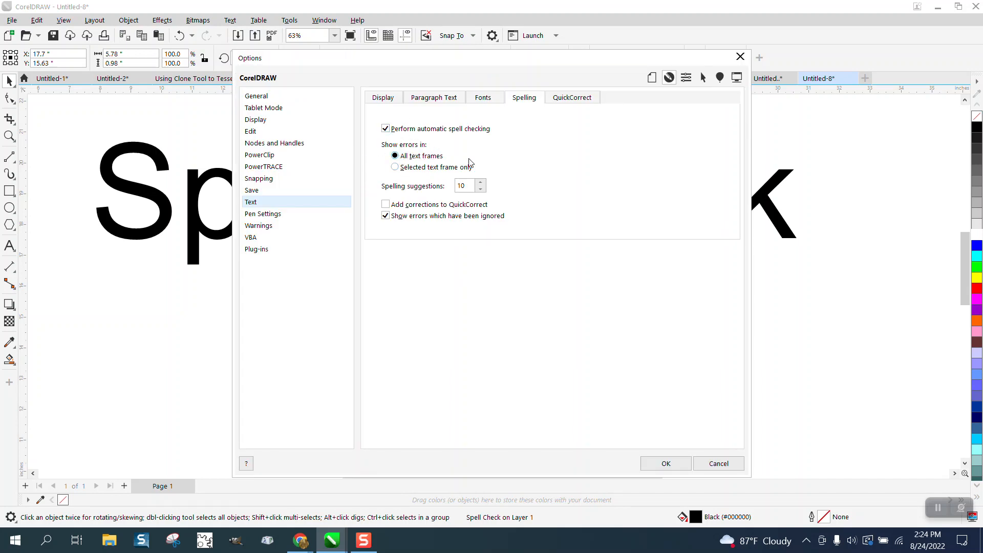
mouse_move(431, 165)
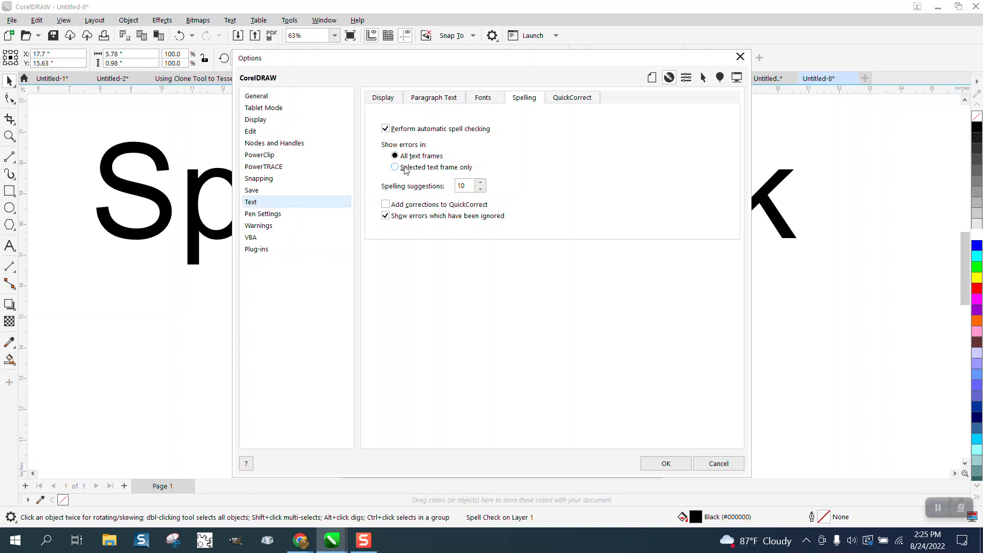
left_click(395, 167)
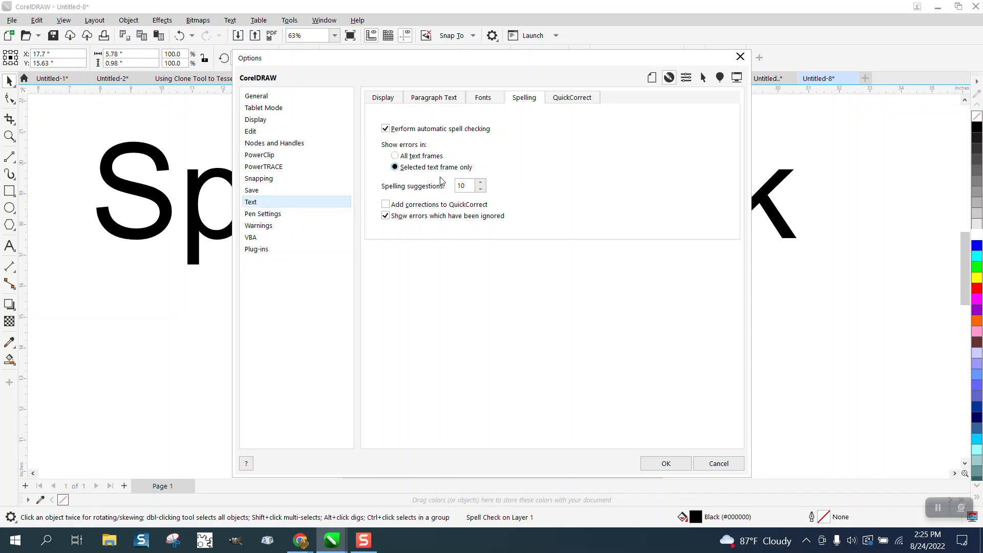
left_click(394, 156)
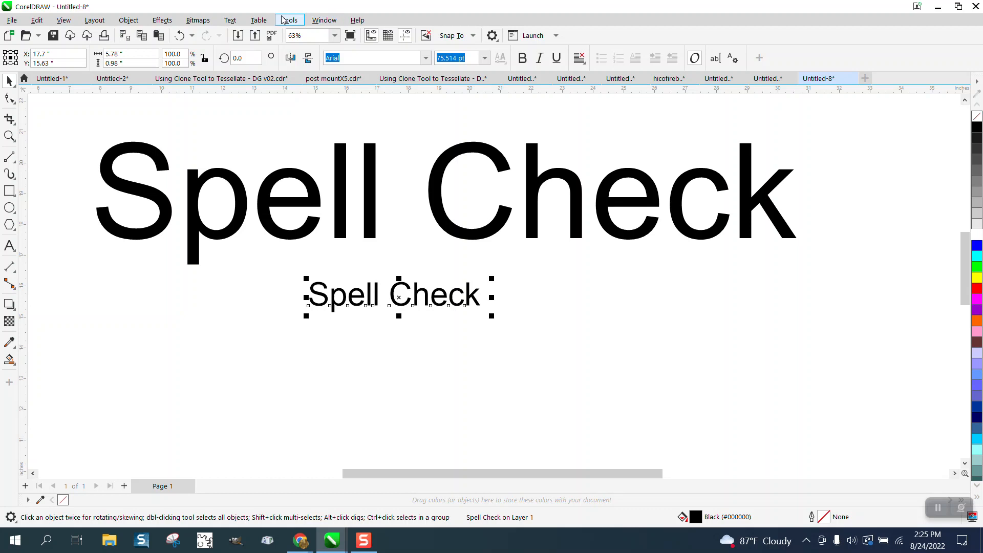
left_click(289, 19)
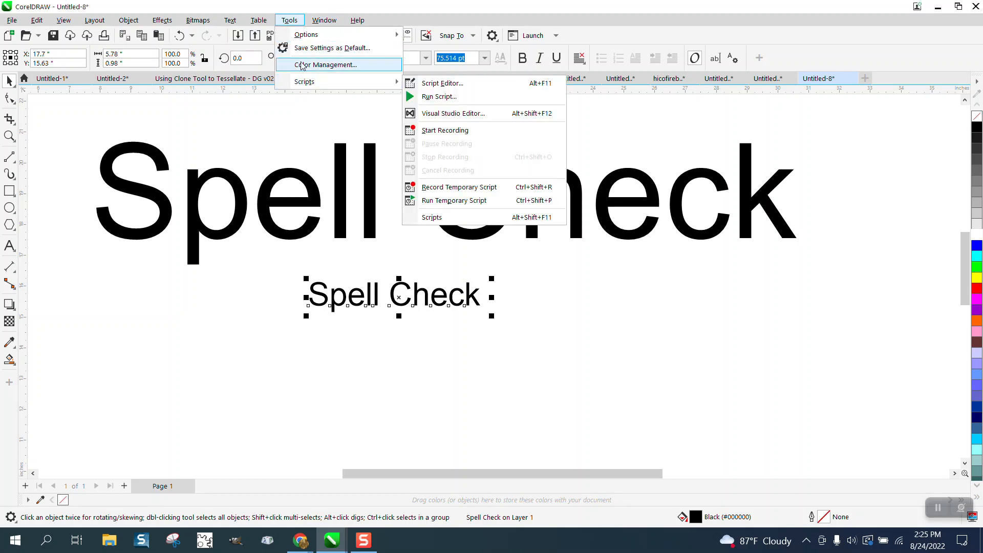
left_click(335, 47)
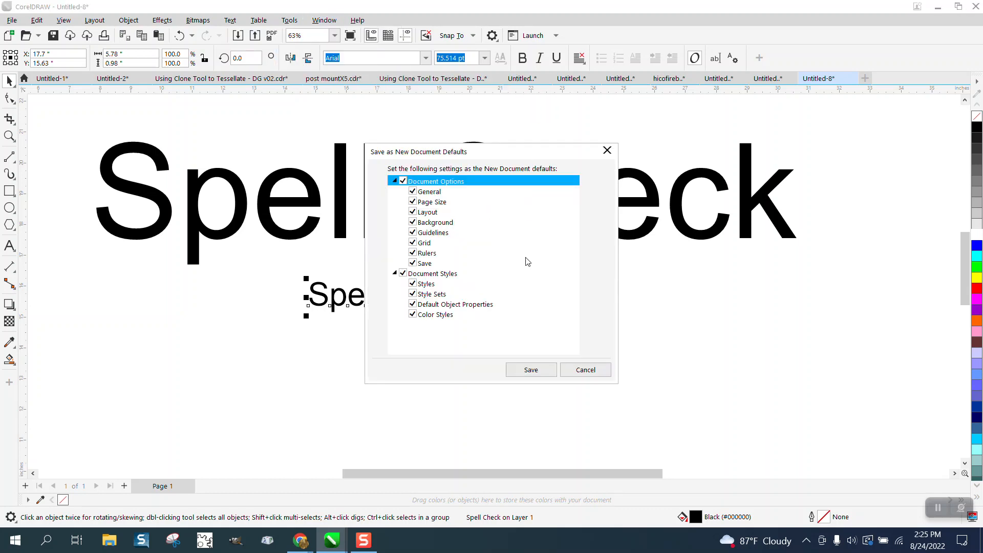
mouse_move(474, 223)
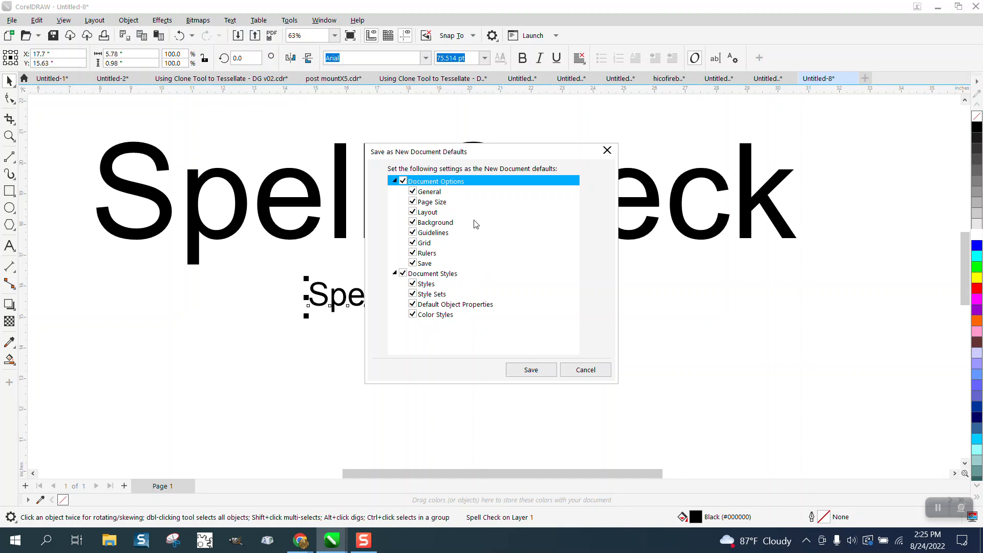
left_click(584, 369)
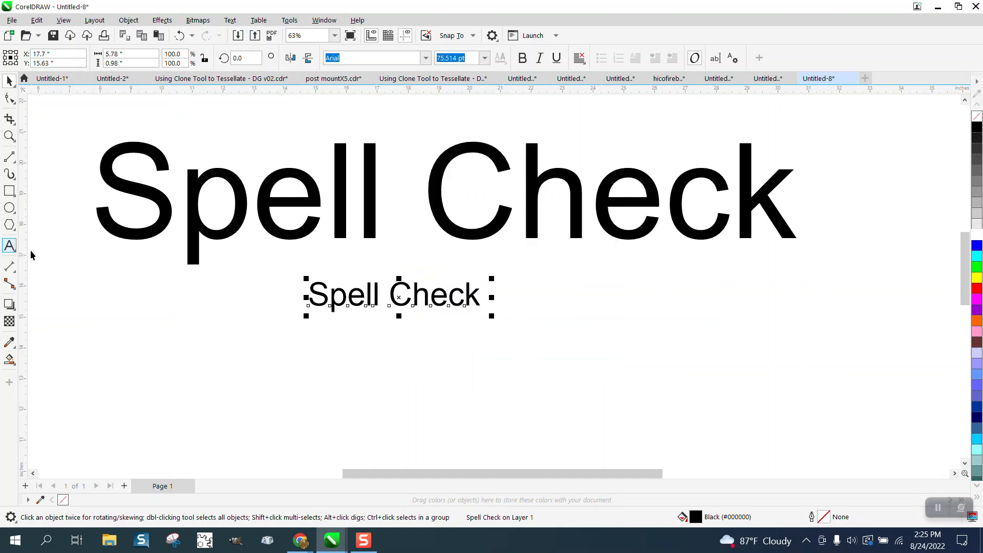
left_click(9, 81)
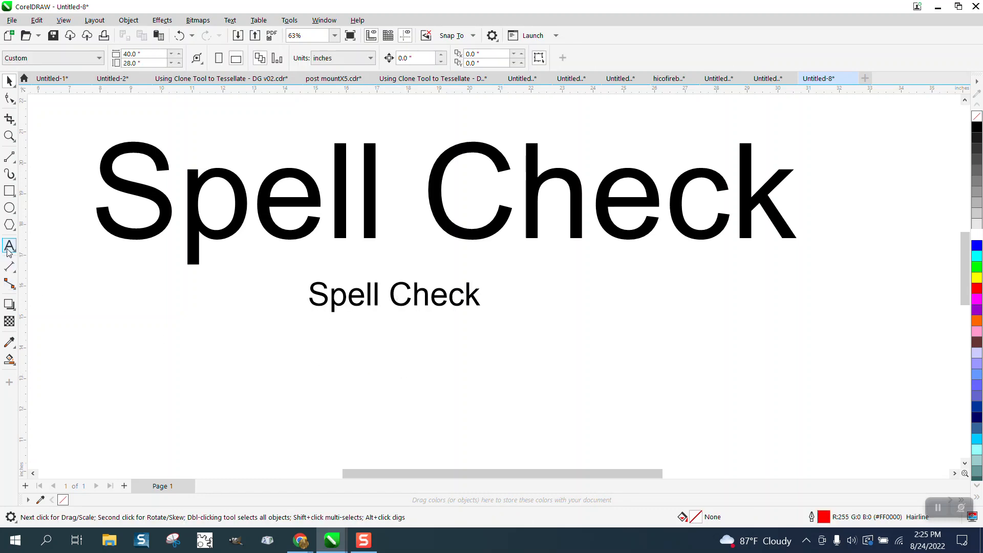
Add the misspelled text 'dfasdfd' at about 58 pt and select it.
left_click(9, 245)
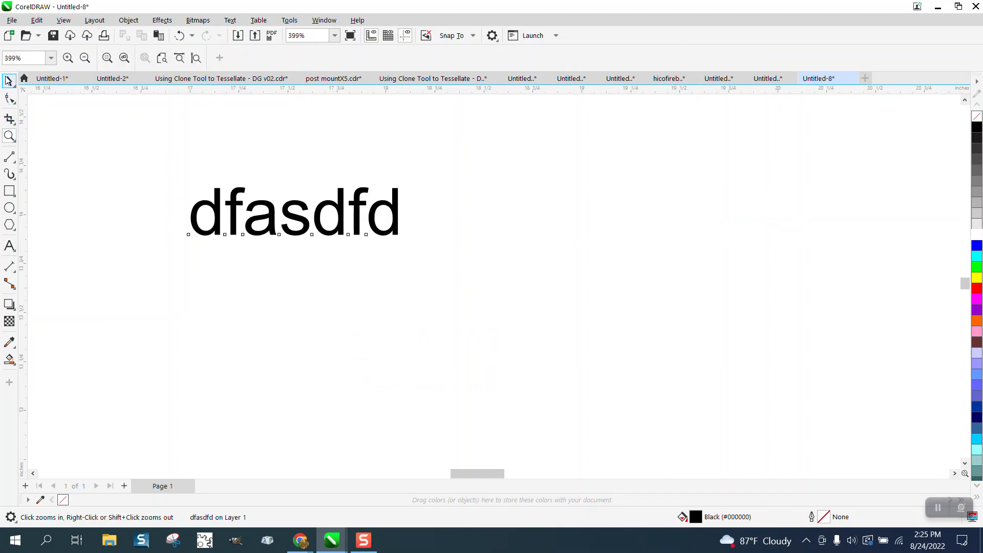
left_click(293, 212)
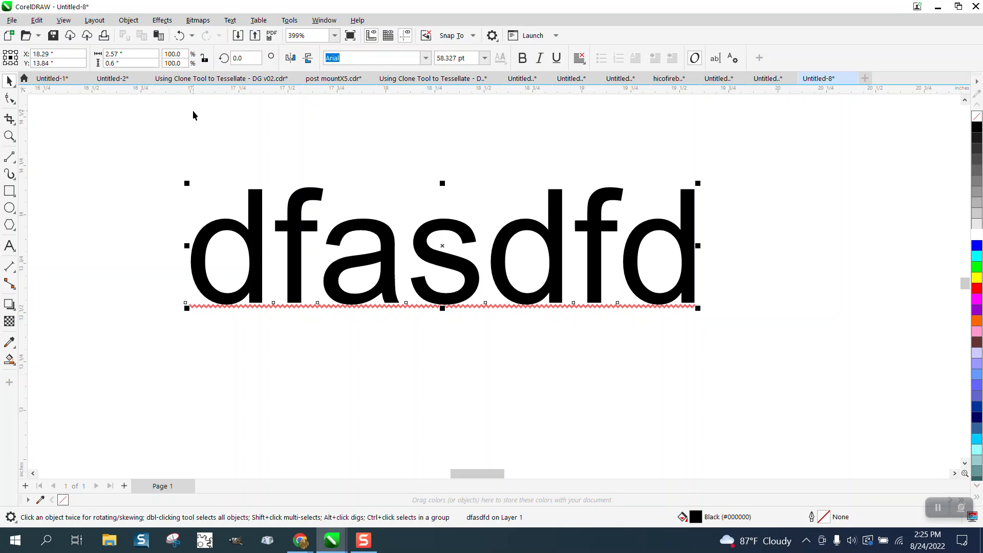
mouse_move(211, 122)
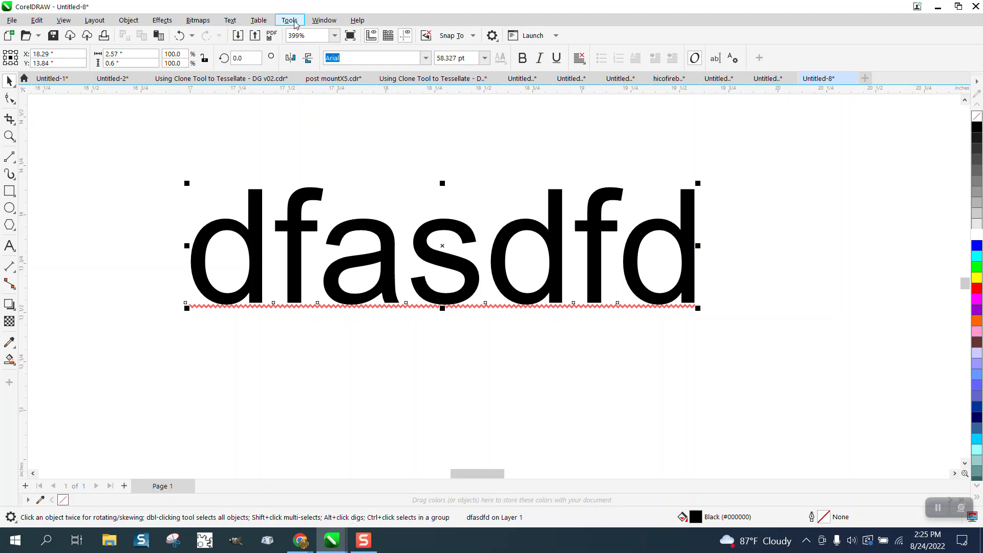
Confirm the Spelling option 'Selected text frame only' in Options.
left_click(289, 19)
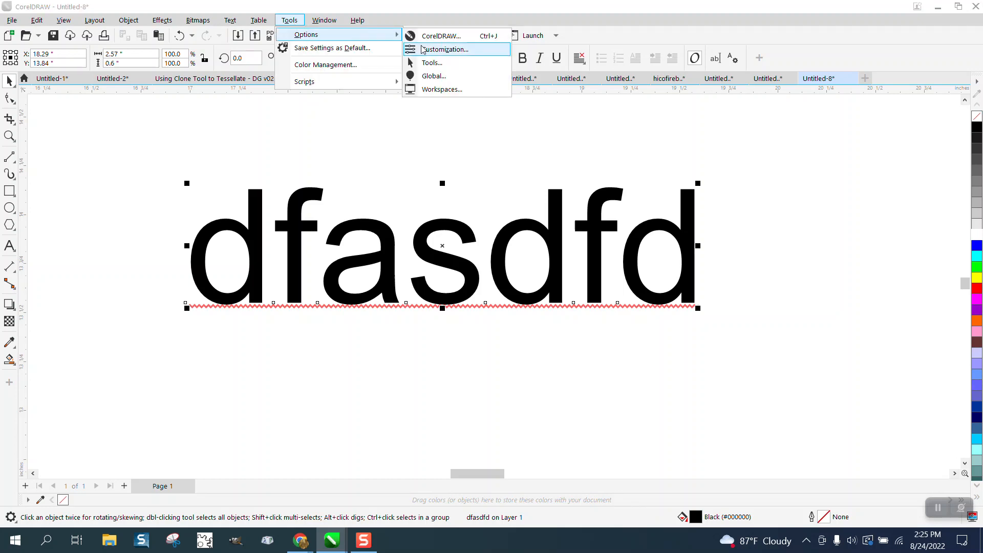
mouse_move(458, 36)
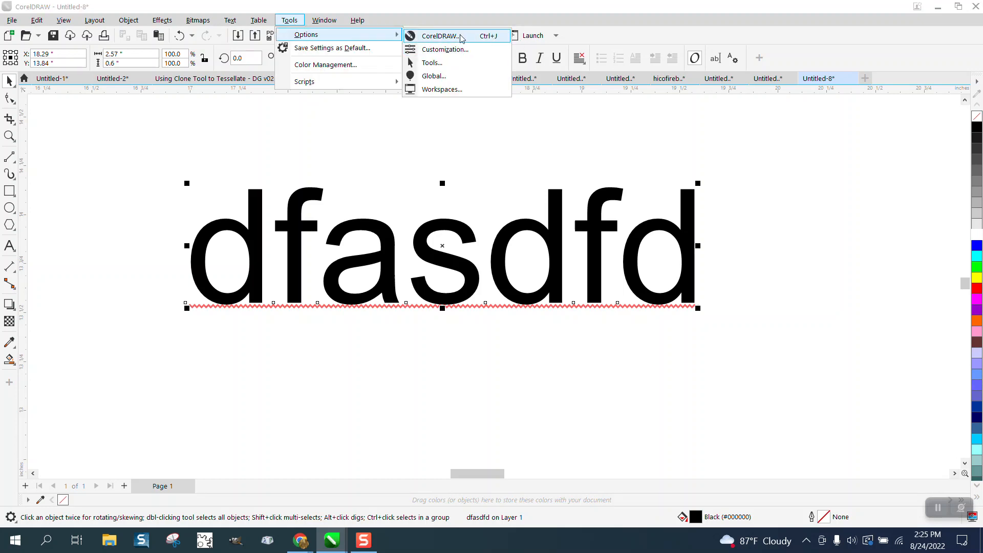
left_click(442, 36)
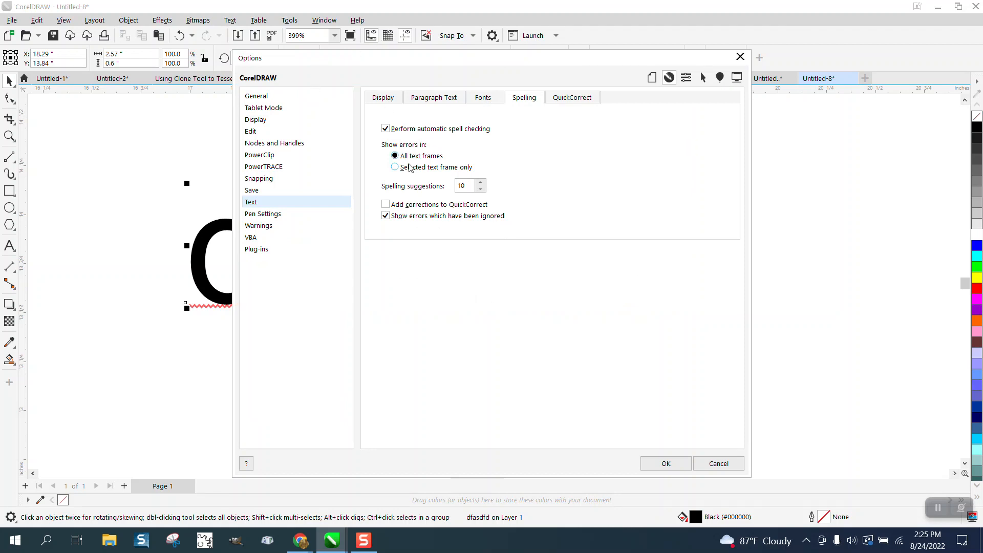
left_click(665, 463)
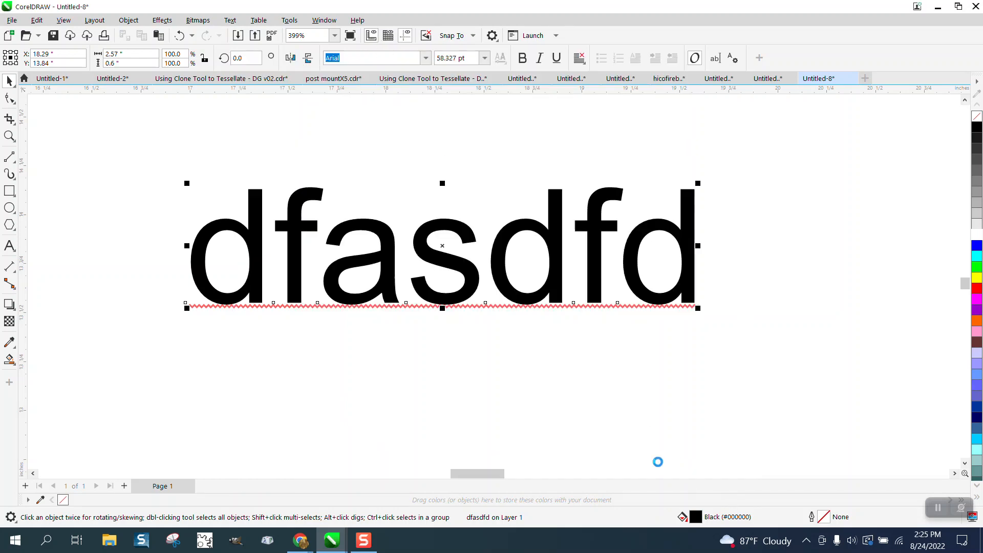
left_click(10, 82)
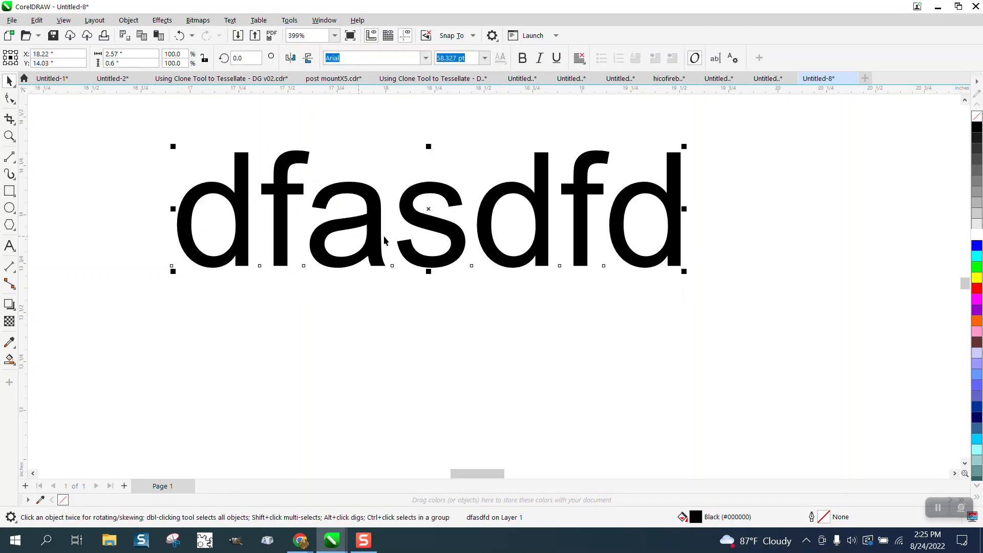
mouse_move(285, 253)
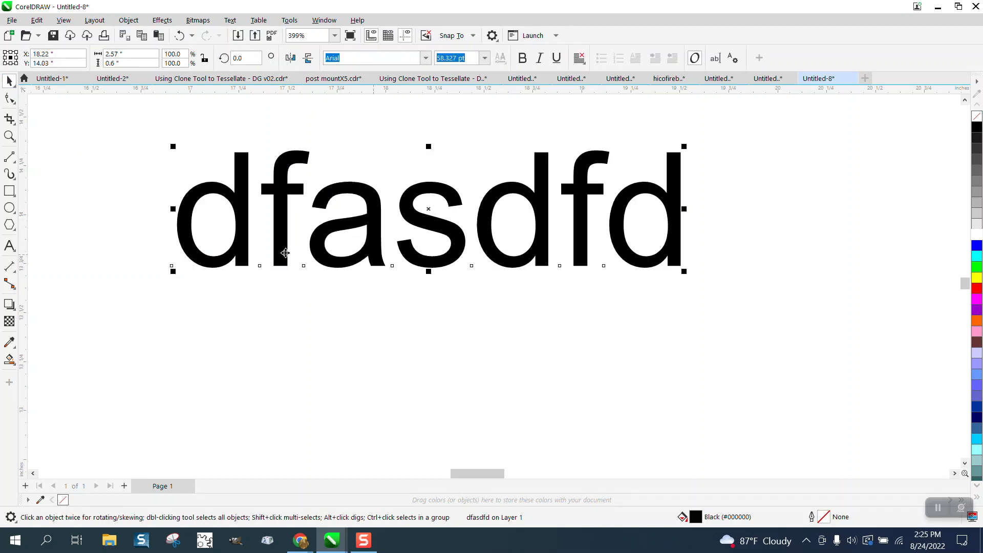
mouse_move(9, 157)
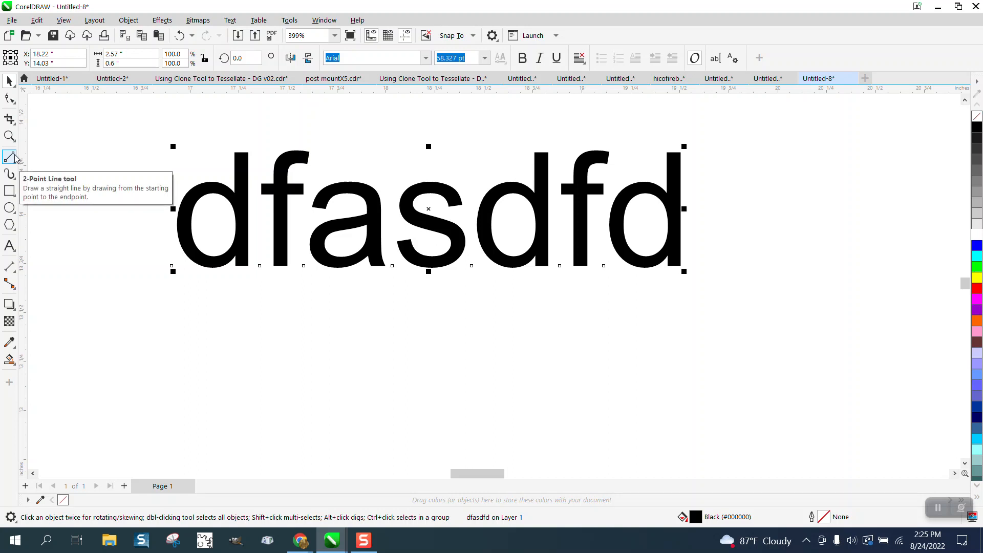
Edit 'dfasdfd' to see its underline appear only while editing, then deselect it.
left_click(11, 246)
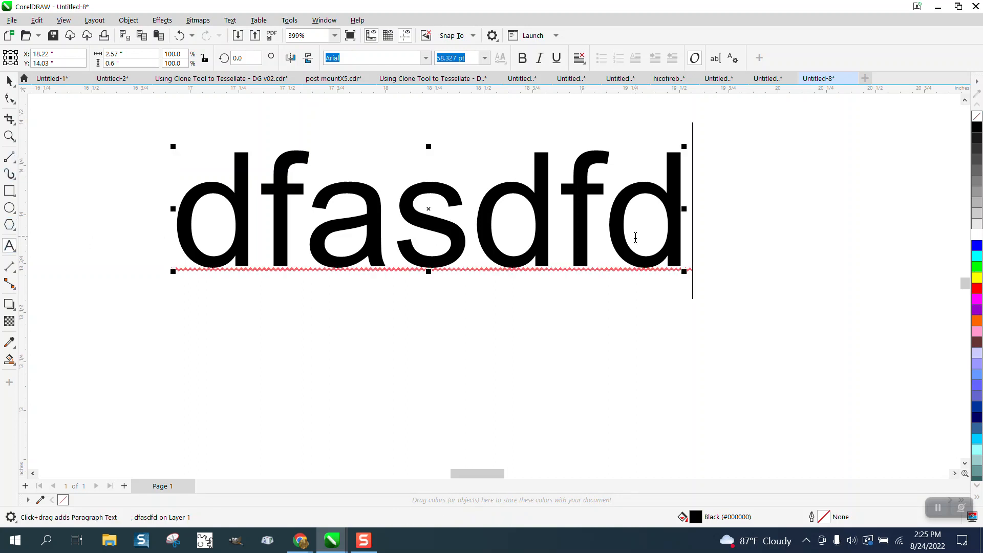
left_click(9, 81)
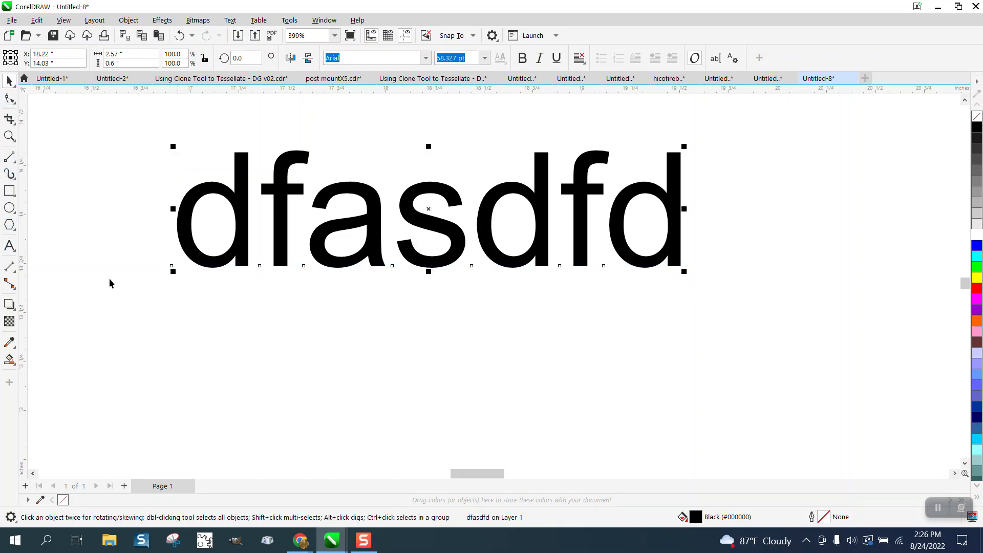
left_click(288, 20)
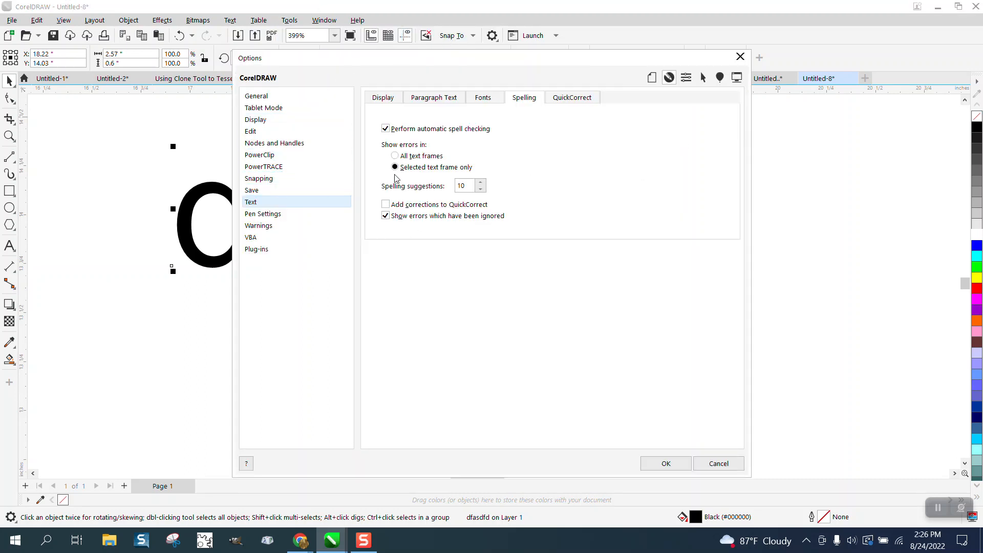
Set Spelling back to 'All text frames', confirm, and adjust the view to show all three texts.
left_click(394, 155)
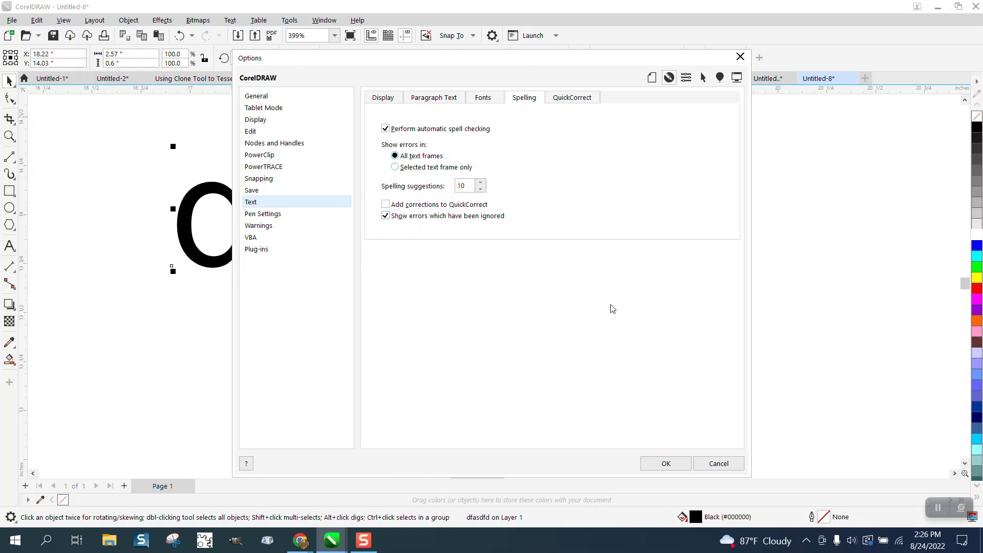
mouse_move(506, 138)
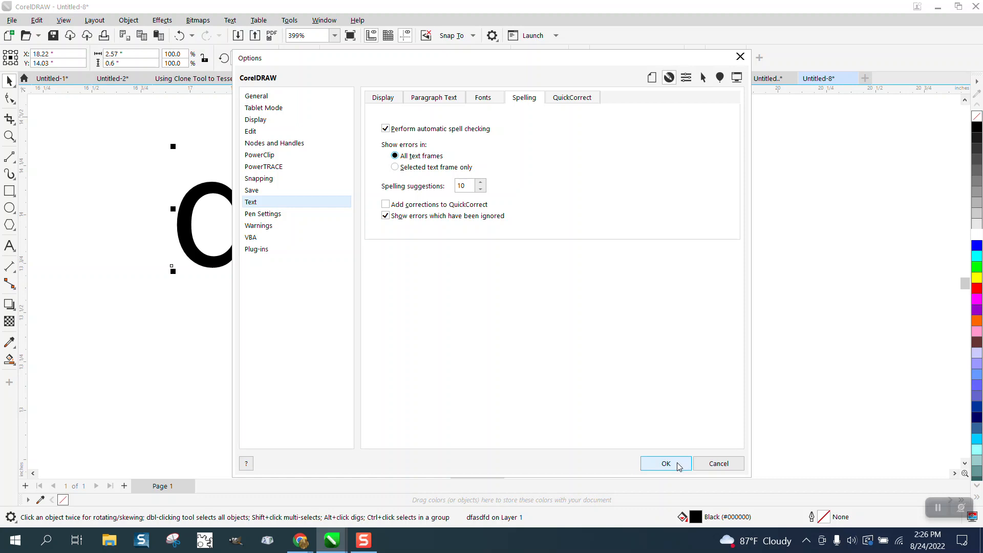
left_click(666, 464)
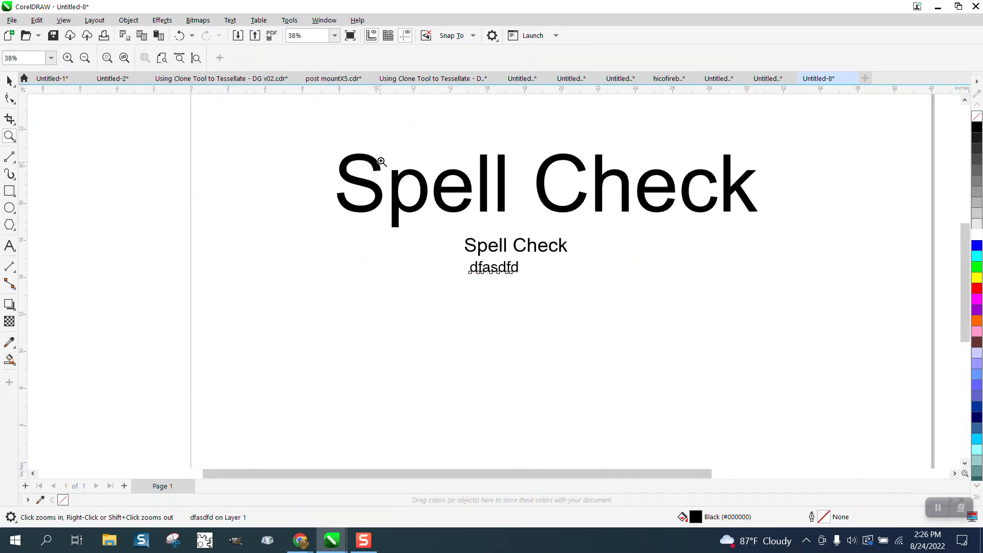
left_click(380, 162)
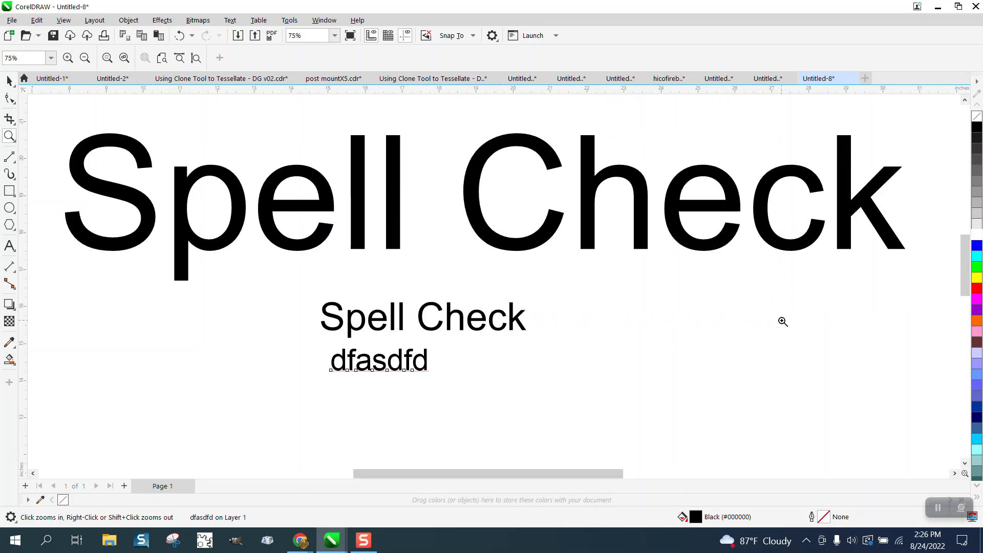